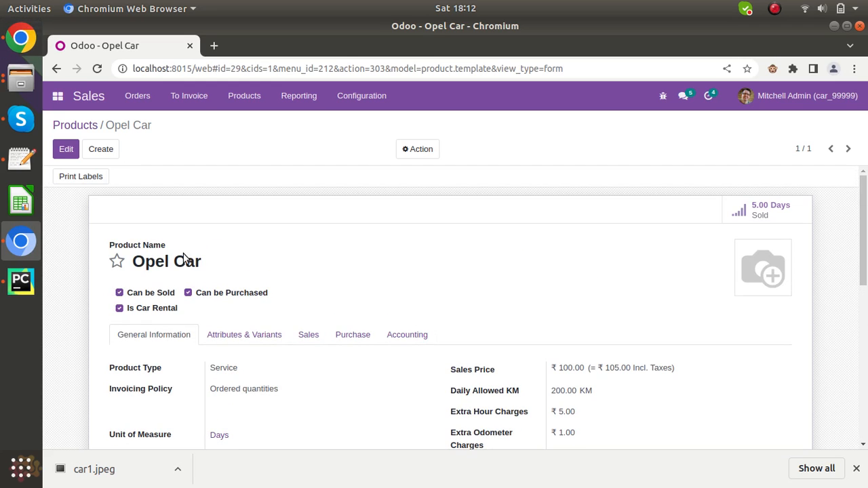
pyautogui.scroll(-3)
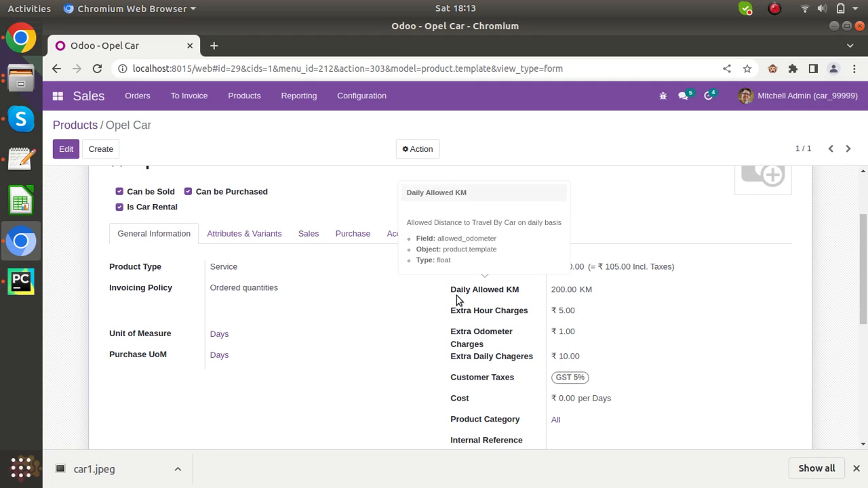
pyautogui.moveTo(624, 352)
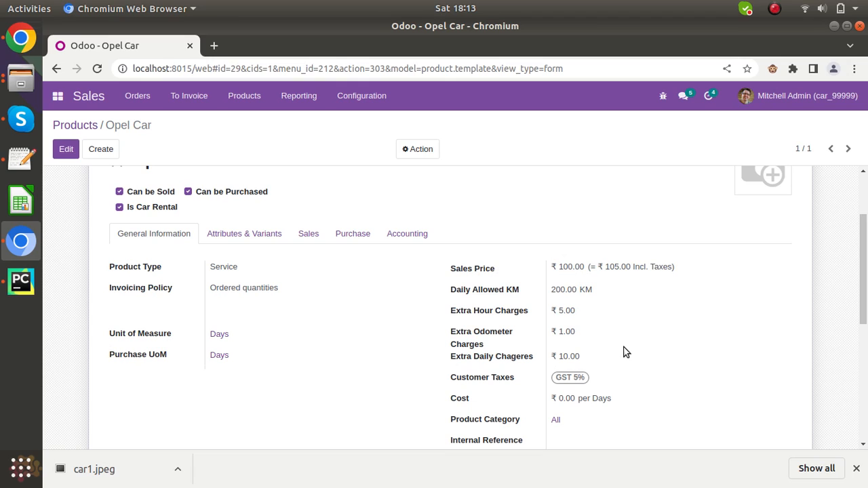
pyautogui.moveTo(637, 318)
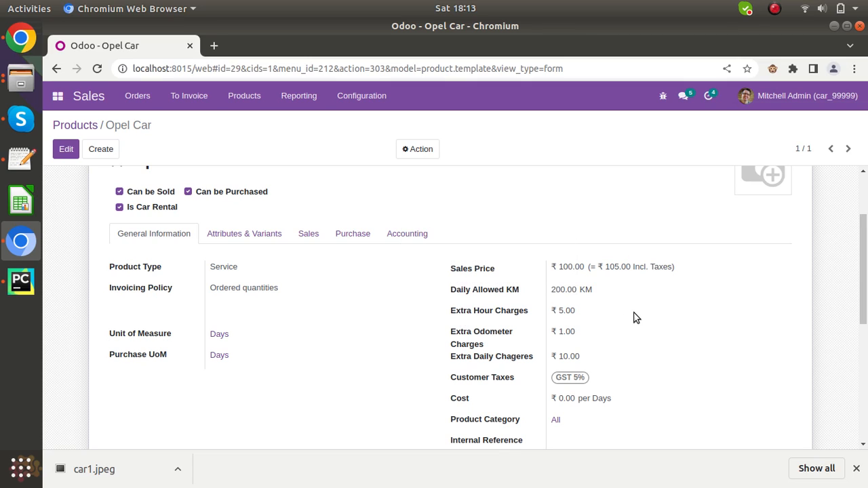